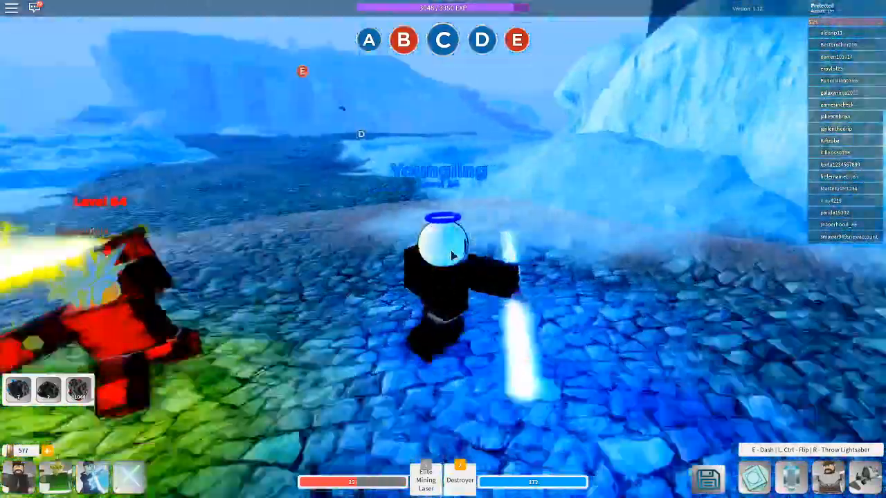
- Walk the Youngling across the icy stone field, past the red enemy, toward the waypoints
key(c)
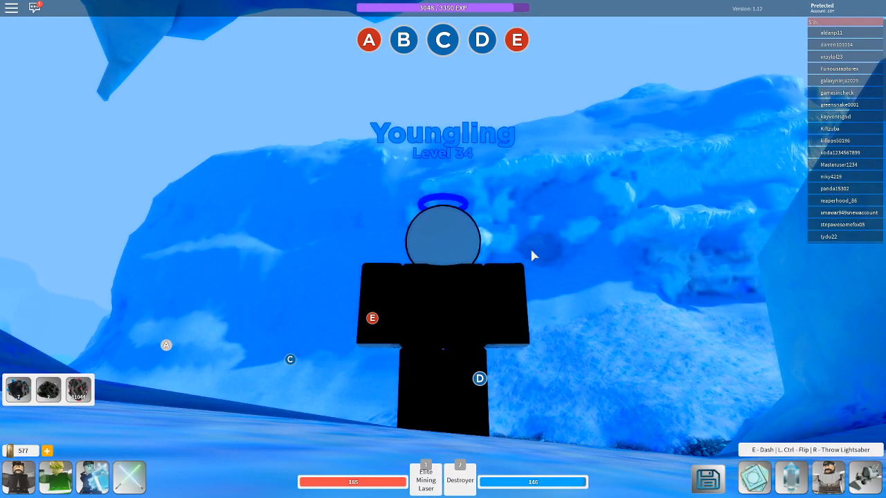
mouse_move(550, 262)
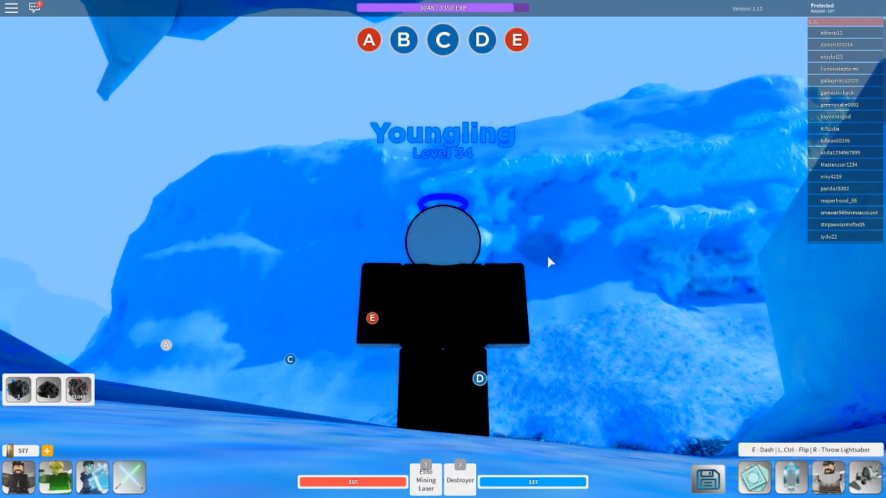